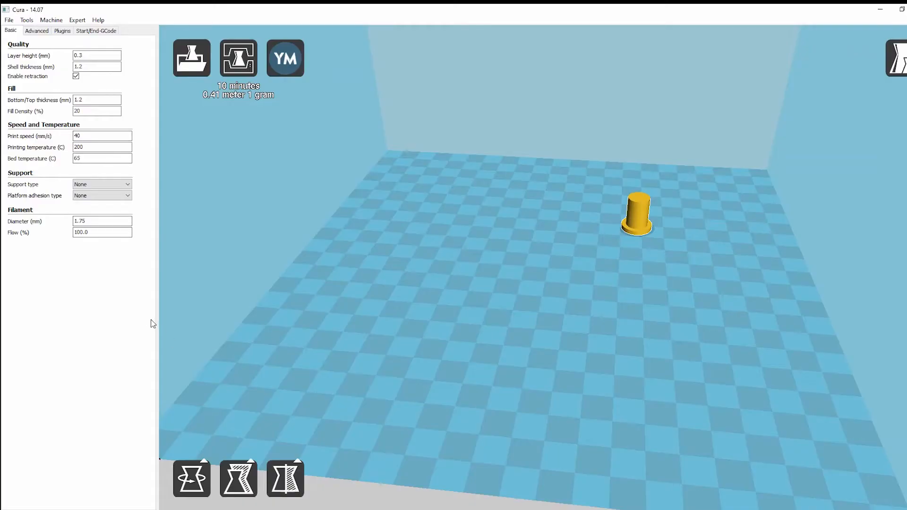
pyautogui.moveTo(21, 54)
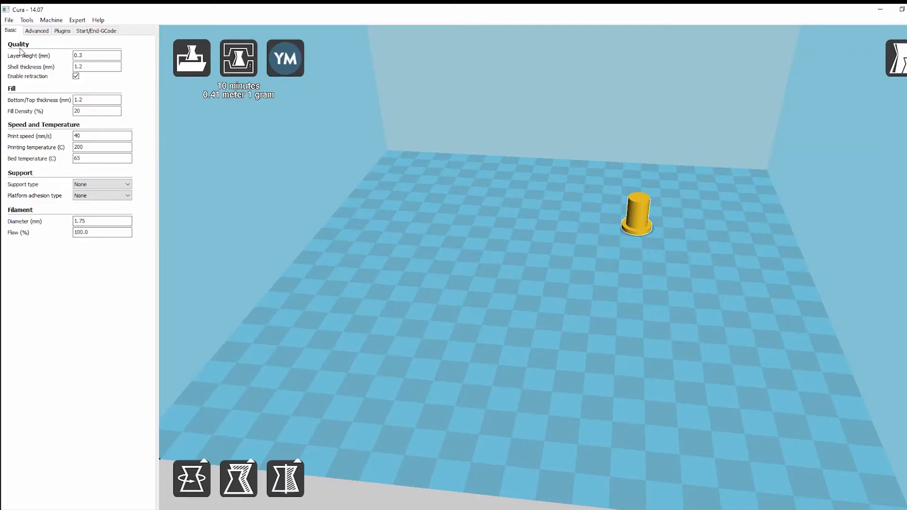
pyautogui.moveTo(314, 206)
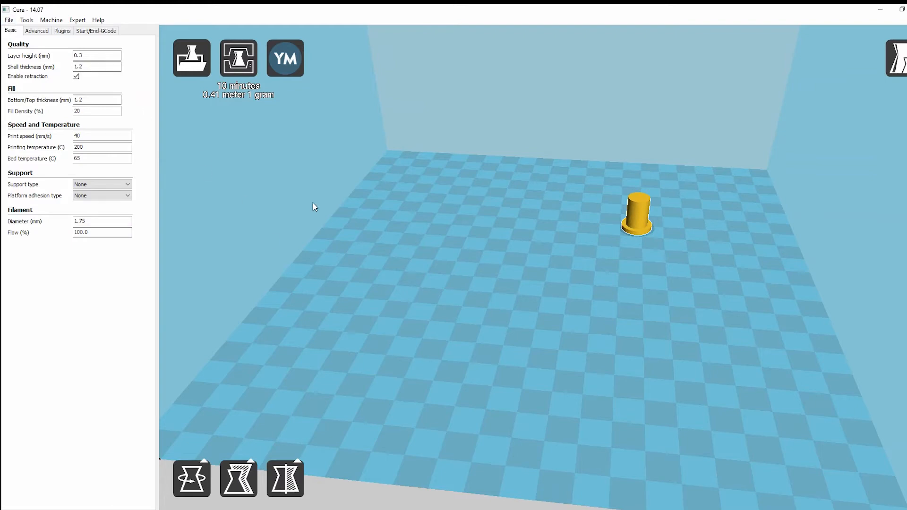
# Save the sliced toolpath as 'bolt' on USB Drive (D:).
pyautogui.click(8, 20)
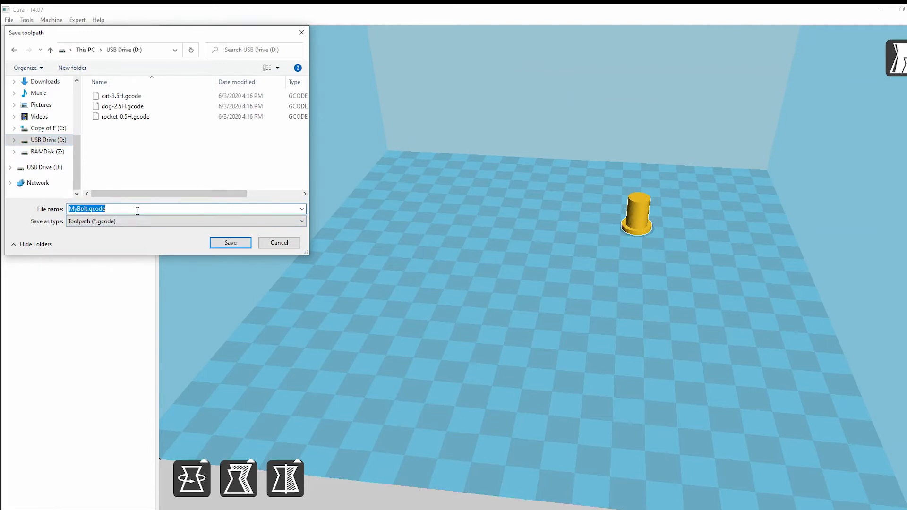
pyautogui.write('bolt')
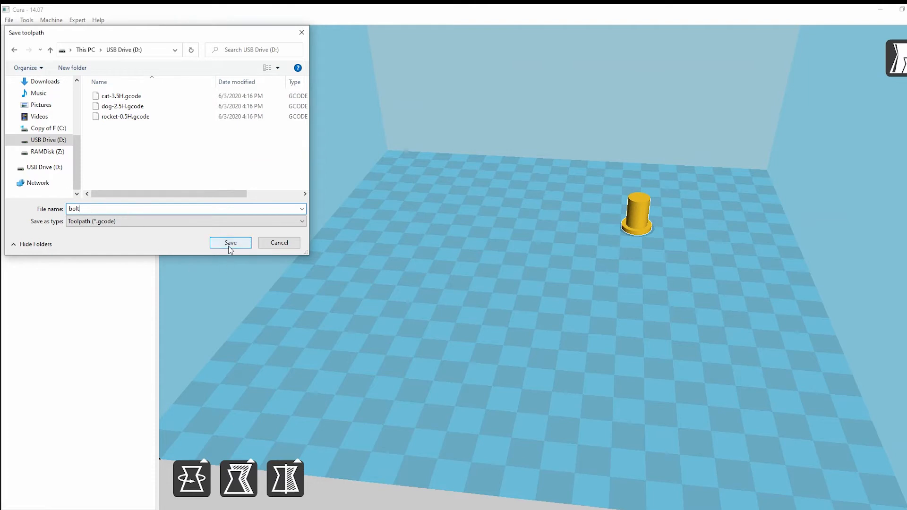
pyautogui.click(230, 242)
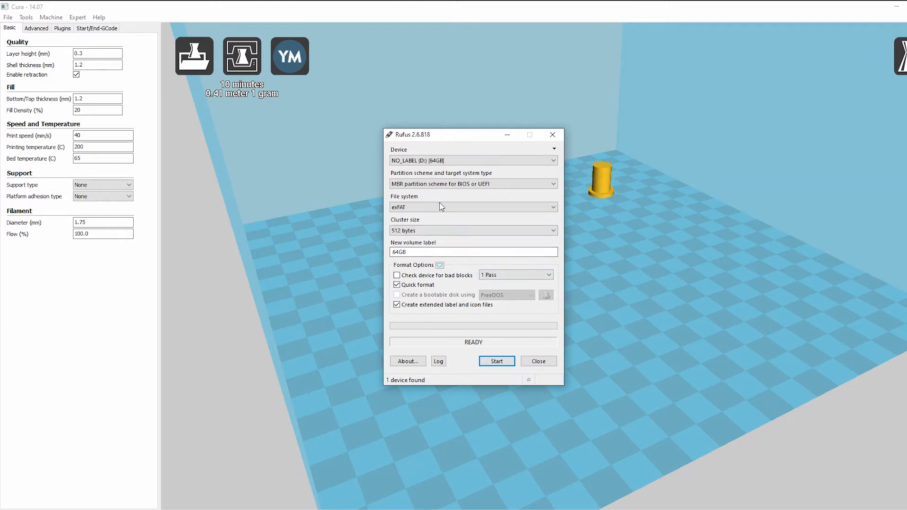
pyautogui.moveTo(424, 217)
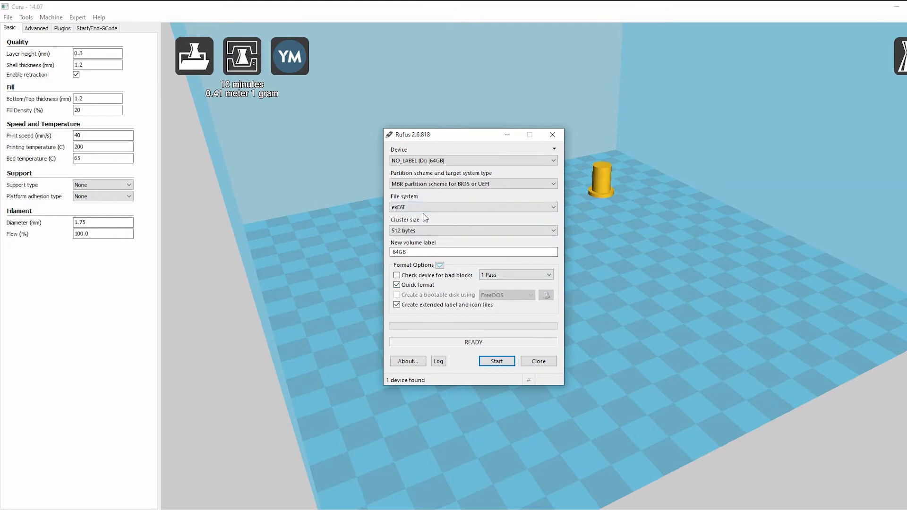
pyautogui.moveTo(413, 146)
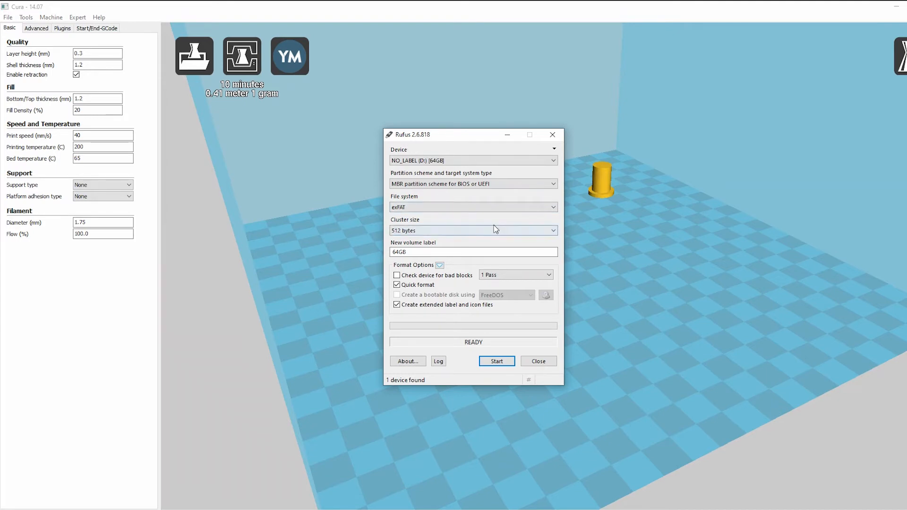
pyautogui.moveTo(559, 215)
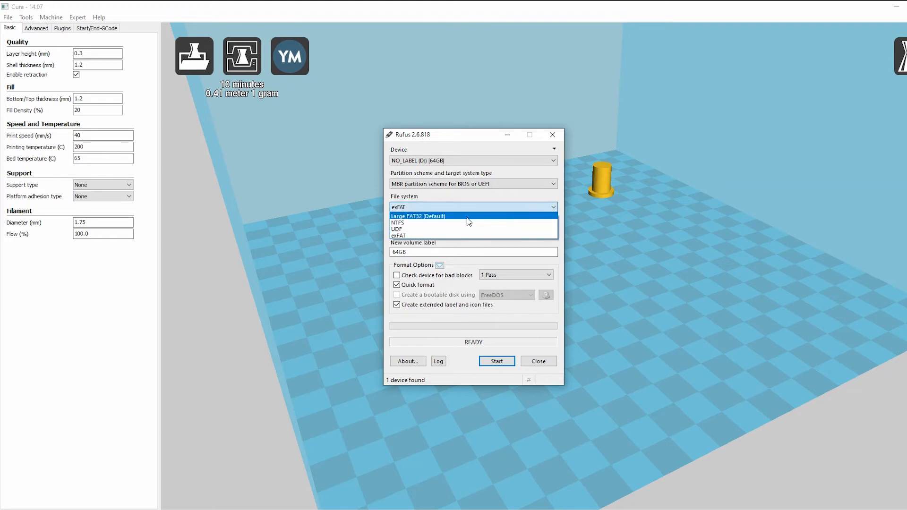
# Format the 64GB D: drive as Large FAT32 in Rufus, then close Rufus.
pyautogui.click(418, 216)
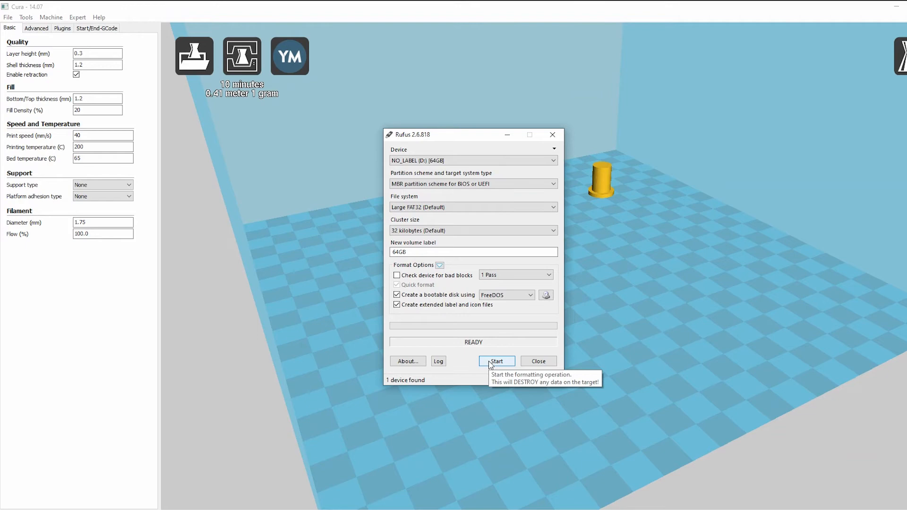
pyautogui.moveTo(459, 316)
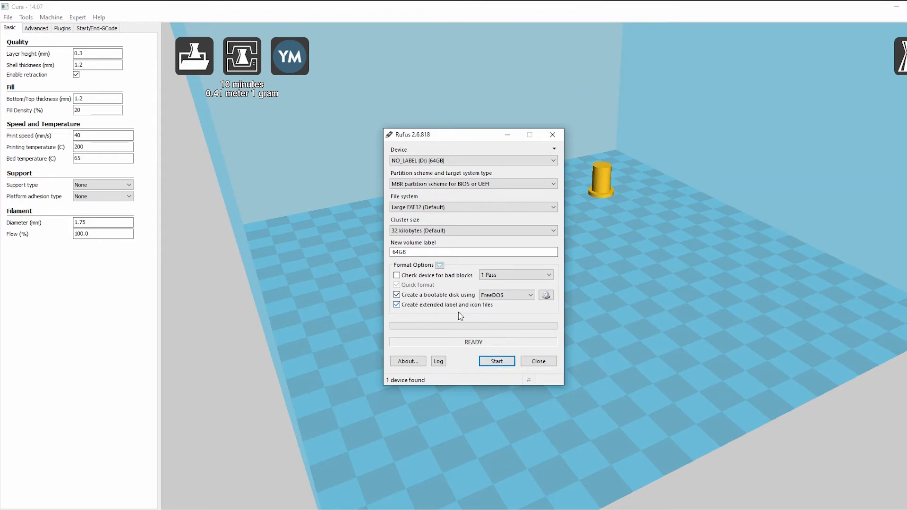
pyautogui.click(495, 361)
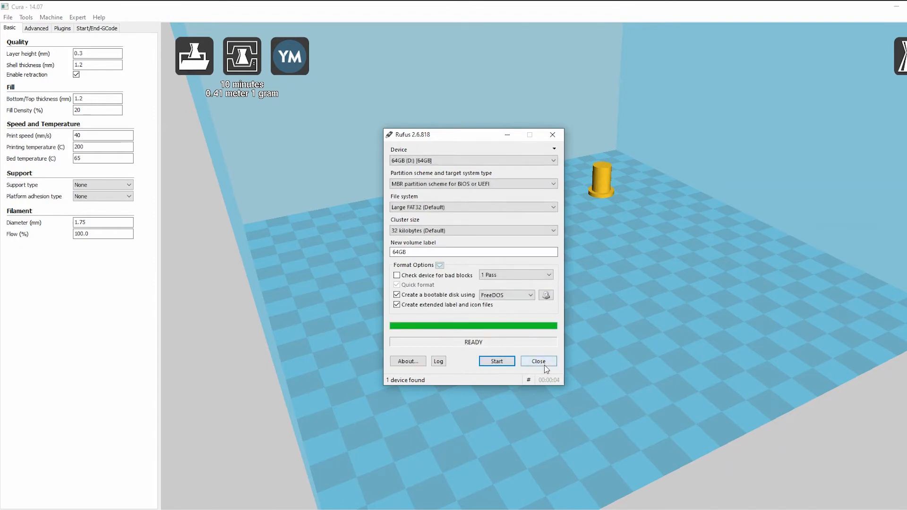
pyautogui.click(537, 360)
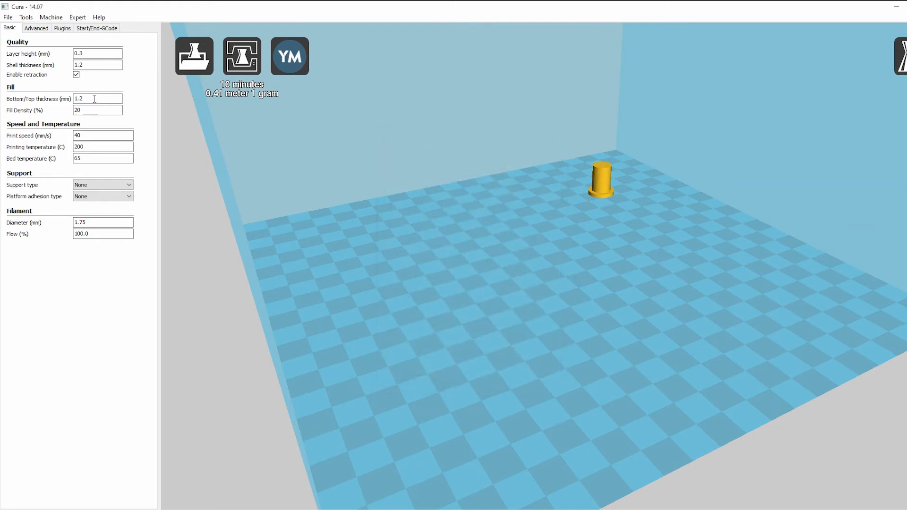
# Save the G-code as Bolt.gcode in the 'my bolt' folder via File > Save GCode.
pyautogui.click(8, 17)
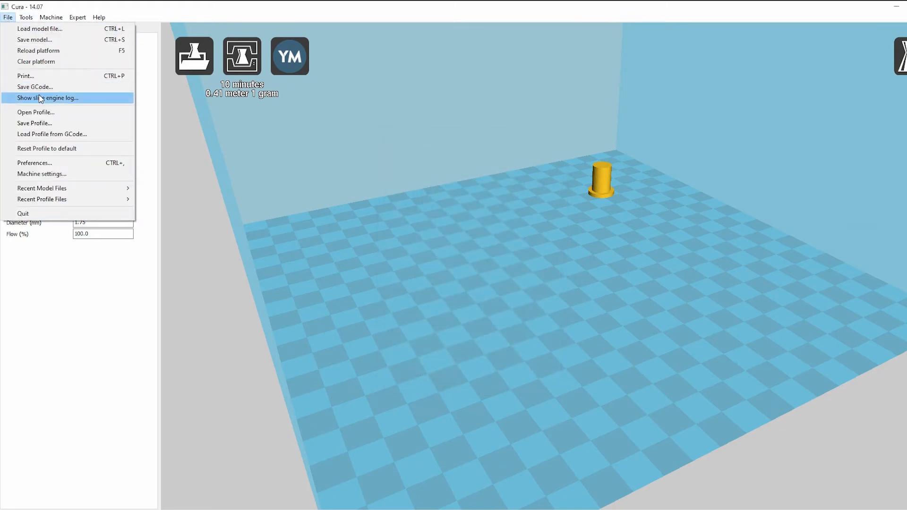
pyautogui.click(34, 87)
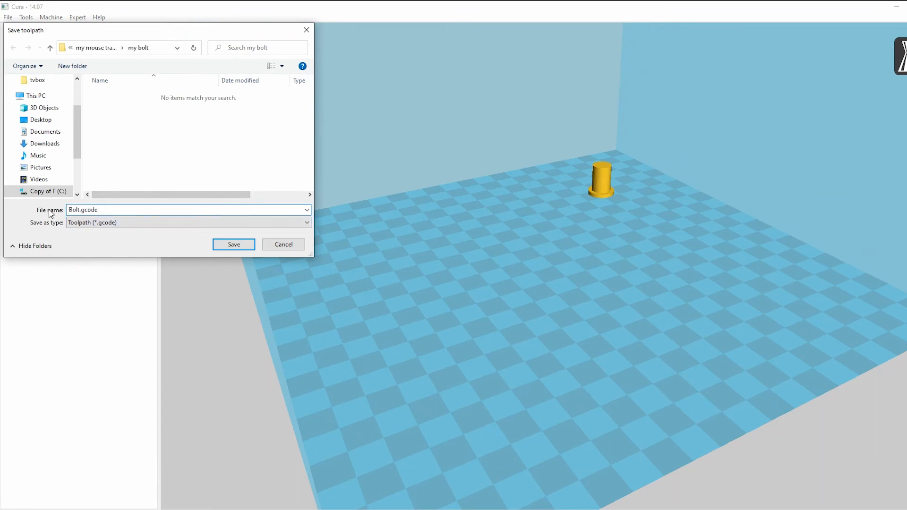
pyautogui.click(233, 244)
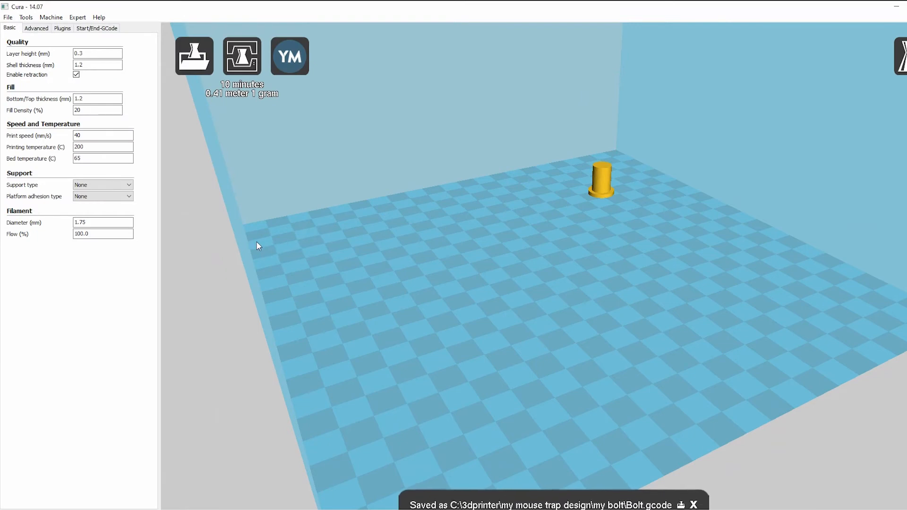